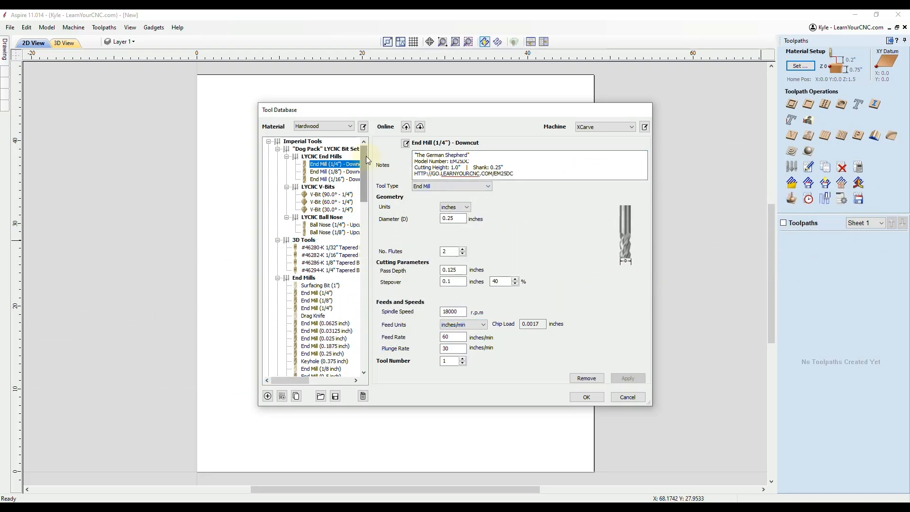
Step: Close the Tool Database showing the 1/4" downcut end mill, returning to the blank job
{"action": "scroll", "scroll_direction": "down", "scroll_amount": 3}
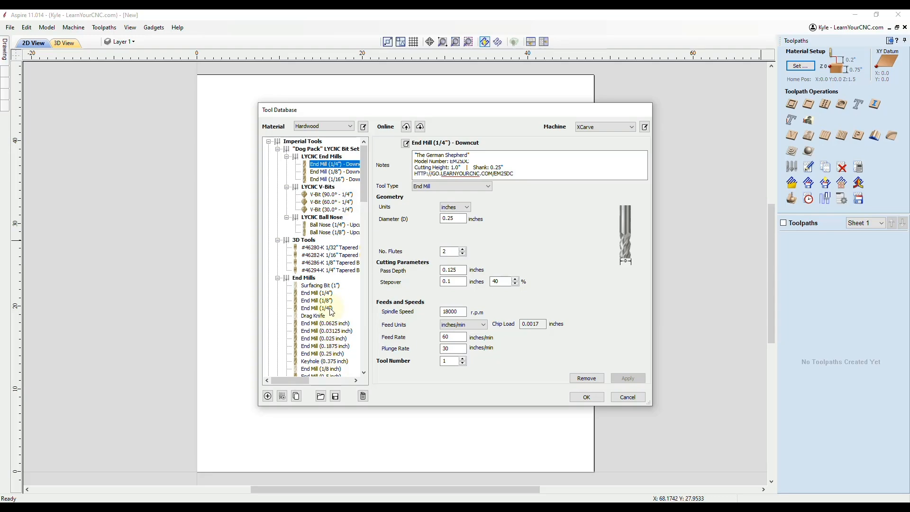
{"action": "mouse_move", "coordinate": [381, 325]}
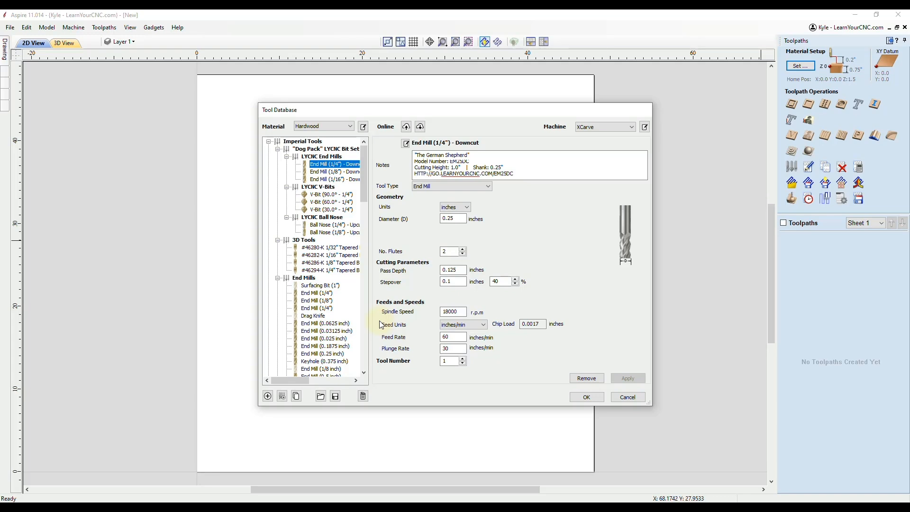
{"action": "left_click", "coordinate": [586, 397]}
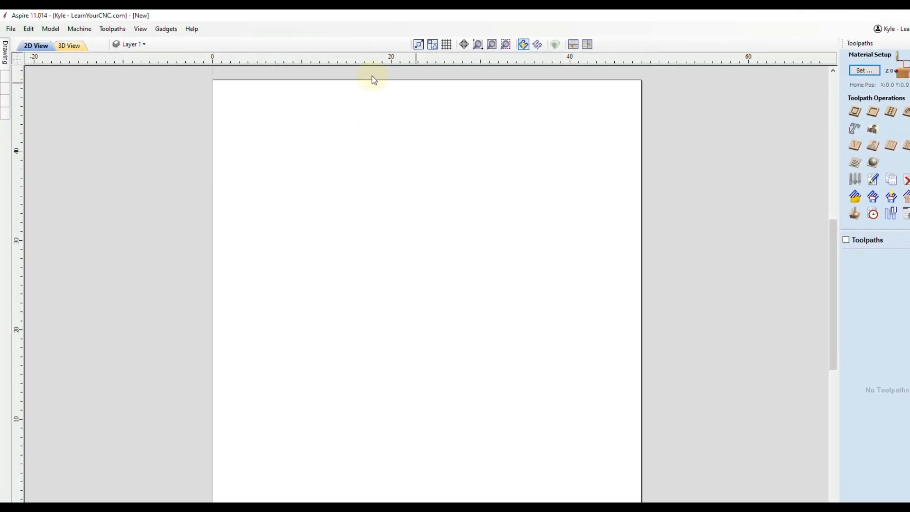
Step: Reopen the Tool Database from the Toolpaths menu, keeping XCarve as the machine
{"action": "left_click", "coordinate": [112, 28]}
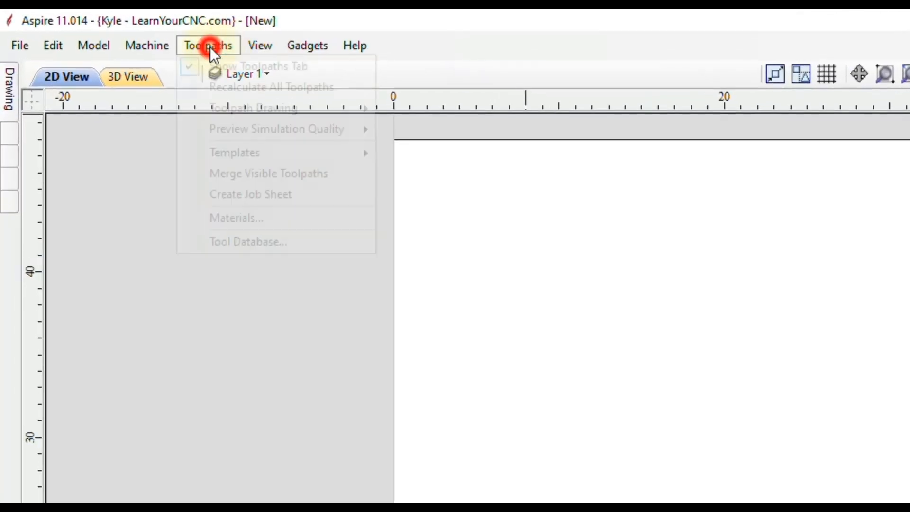
{"action": "mouse_move", "coordinate": [248, 241]}
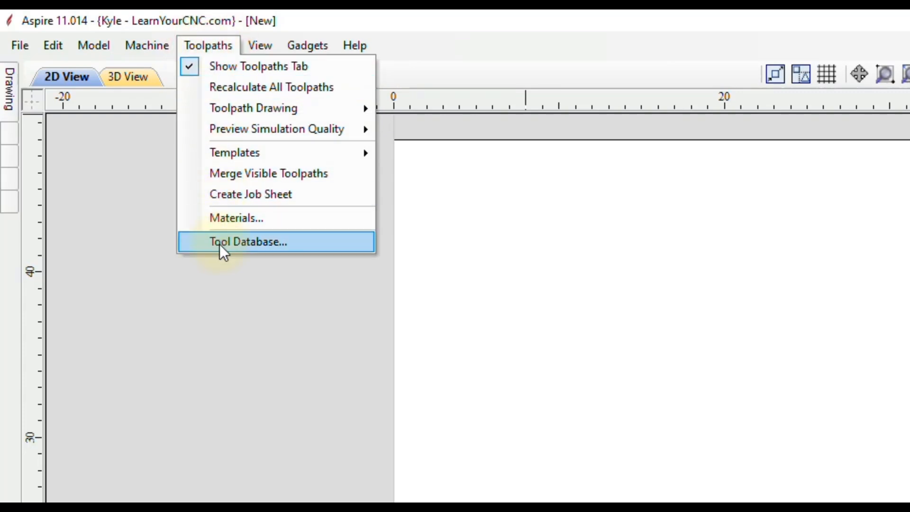
{"action": "left_click", "coordinate": [248, 241]}
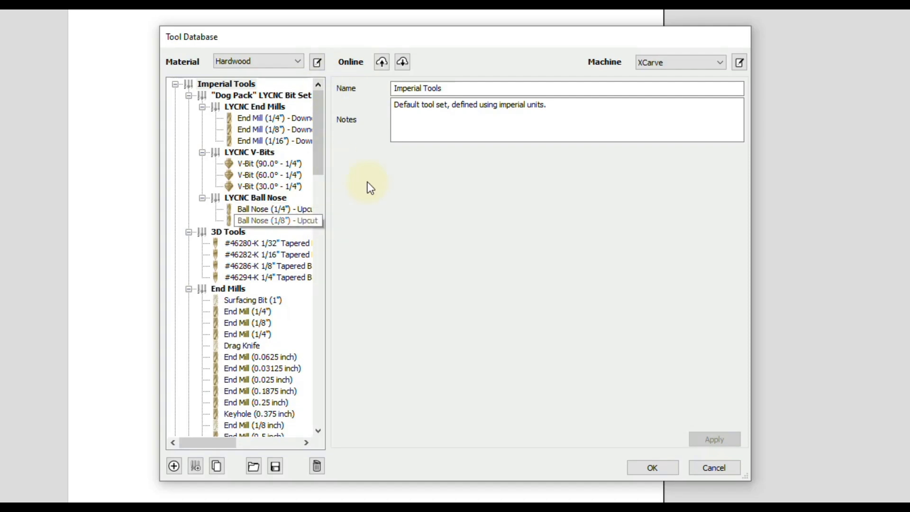
{"action": "scroll", "scroll_direction": "down", "scroll_amount": 3}
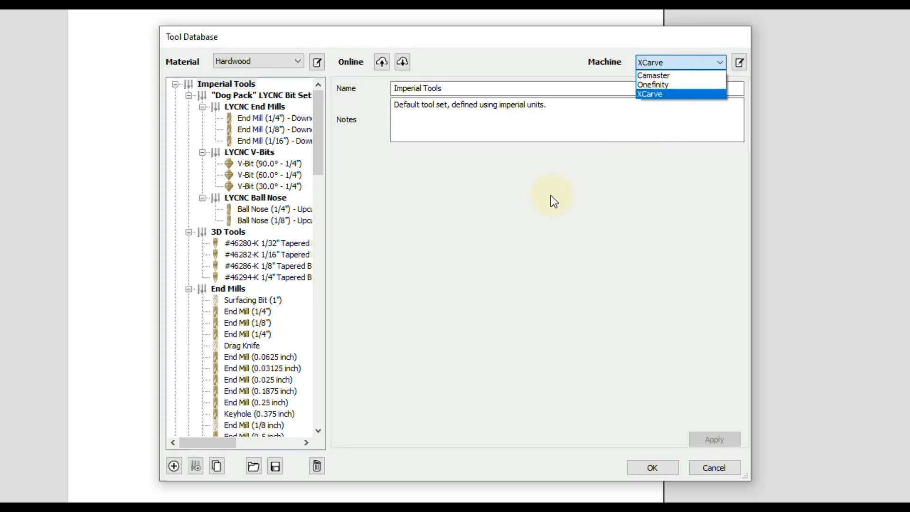
{"action": "left_click", "coordinate": [649, 94]}
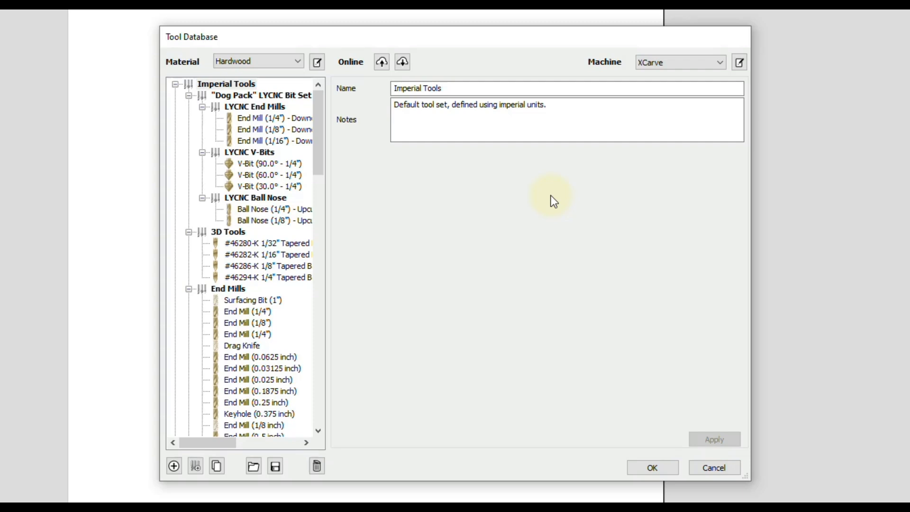
{"action": "mouse_move", "coordinate": [552, 202]}
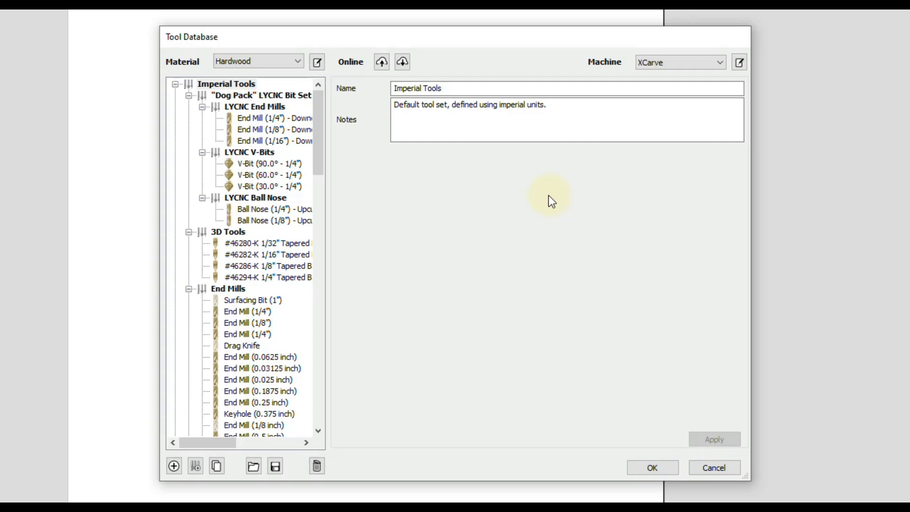
{"action": "mouse_move", "coordinate": [550, 202]}
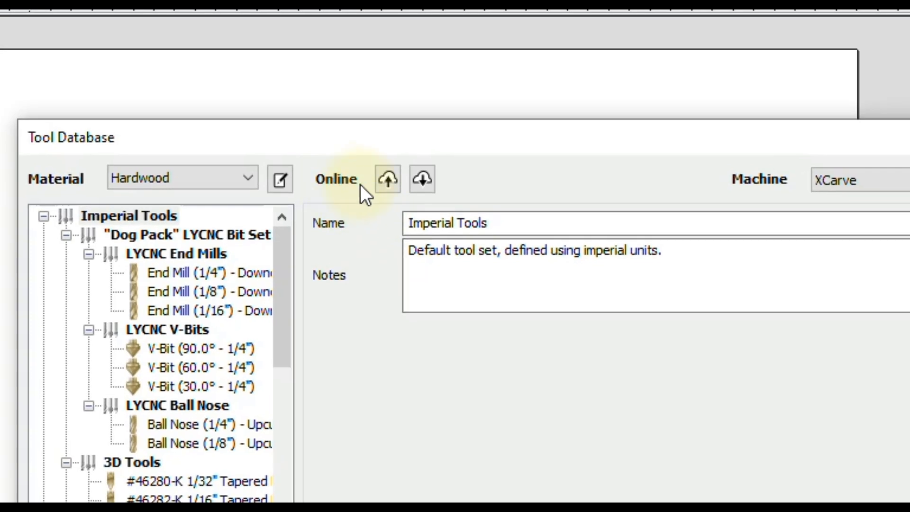
{"action": "mouse_move", "coordinate": [356, 192]}
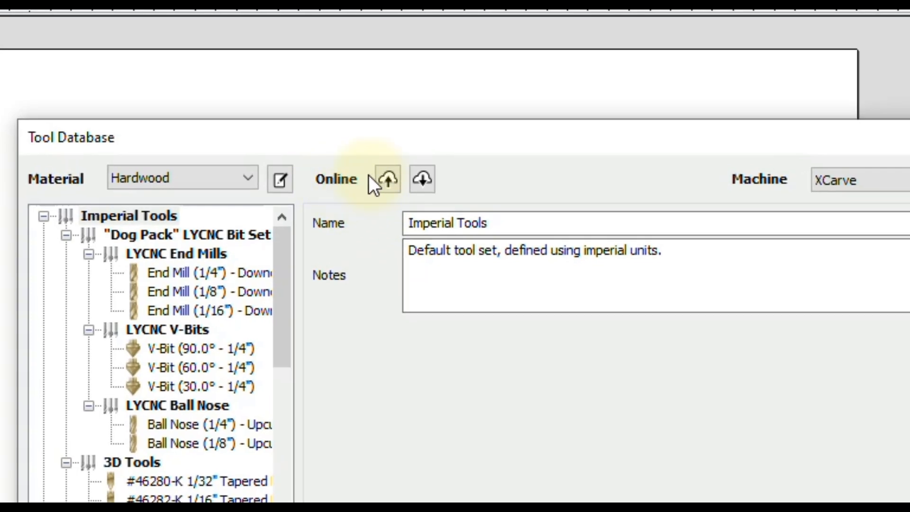
{"action": "mouse_move", "coordinate": [352, 206]}
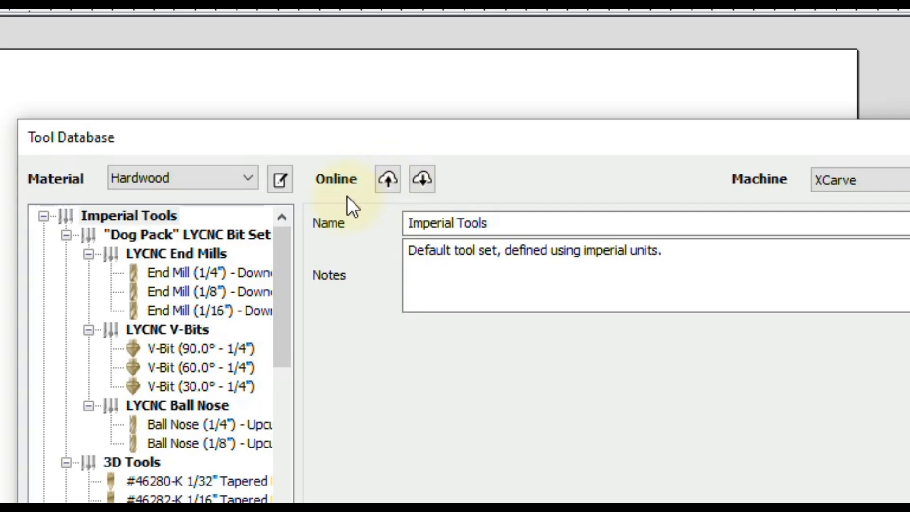
{"action": "mouse_move", "coordinate": [376, 208]}
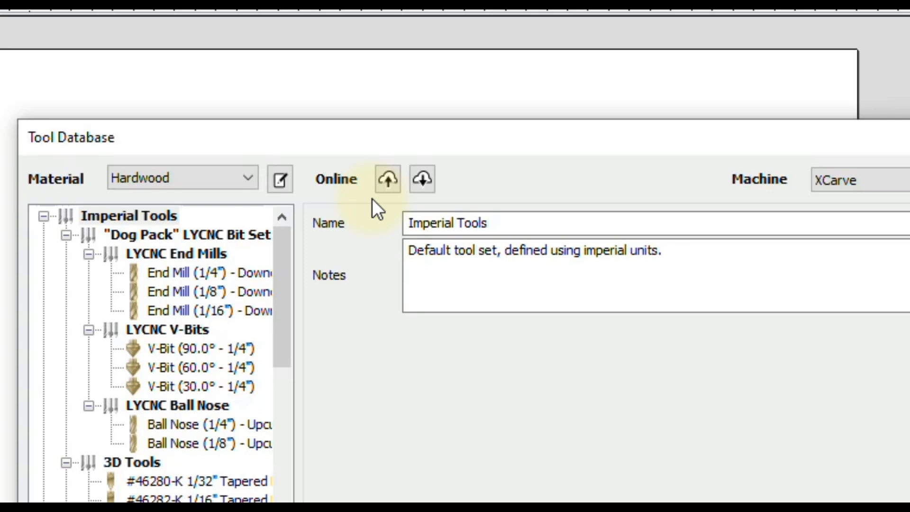
{"action": "mouse_move", "coordinate": [386, 208]}
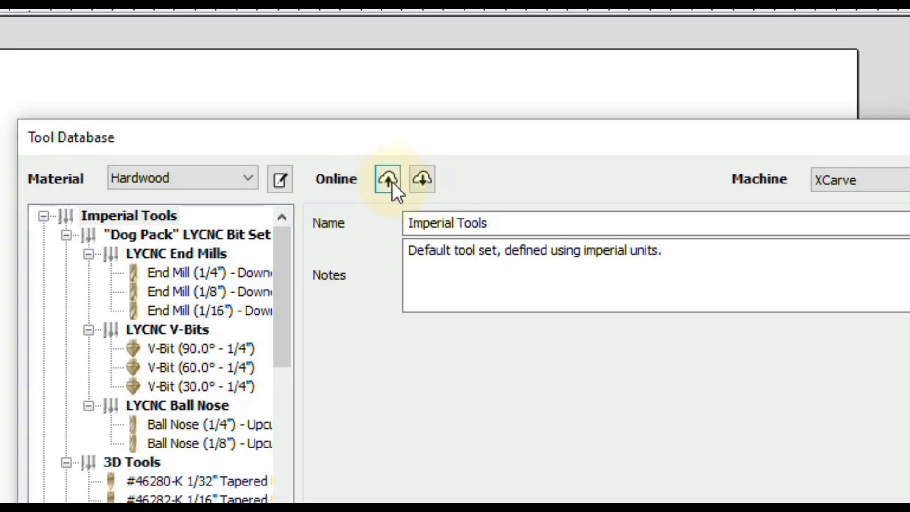
{"action": "mouse_move", "coordinate": [388, 179]}
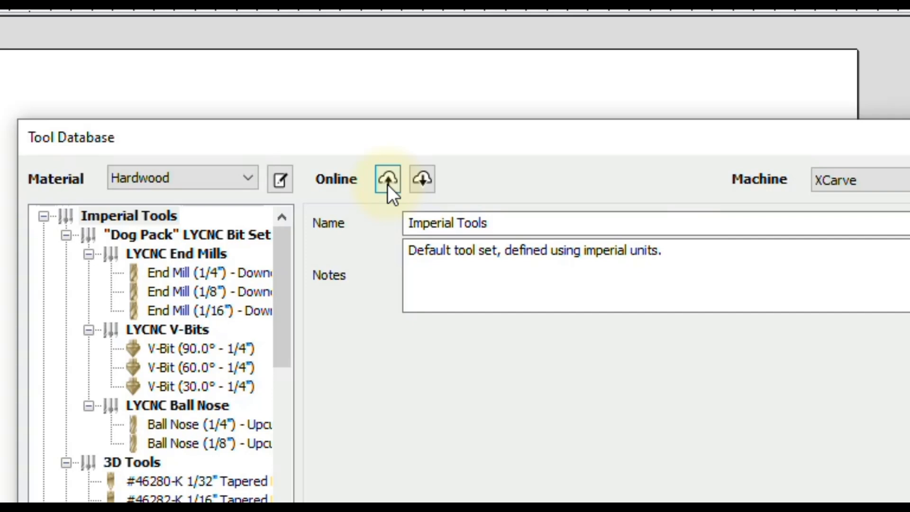
Step: Start uploading the tool database to the online portal
{"action": "left_click", "coordinate": [387, 178]}
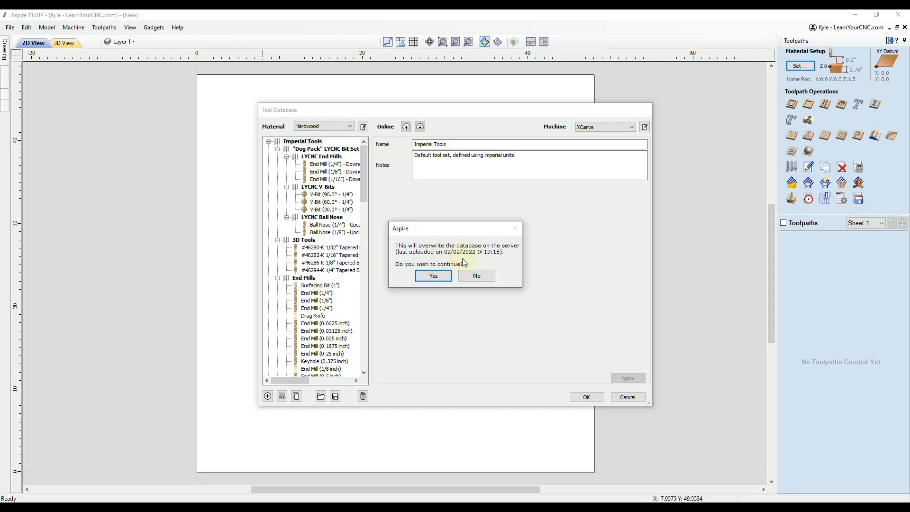
{"action": "mouse_move", "coordinate": [446, 259]}
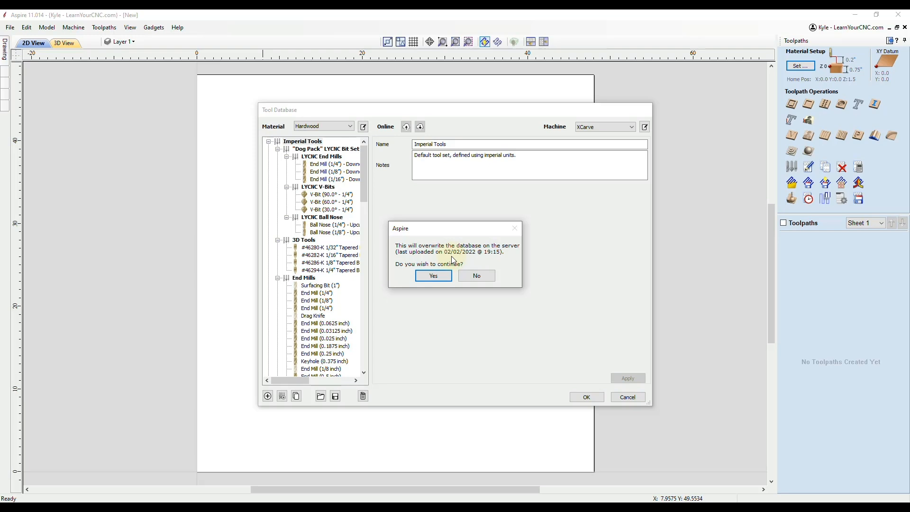
{"action": "mouse_move", "coordinate": [452, 260]}
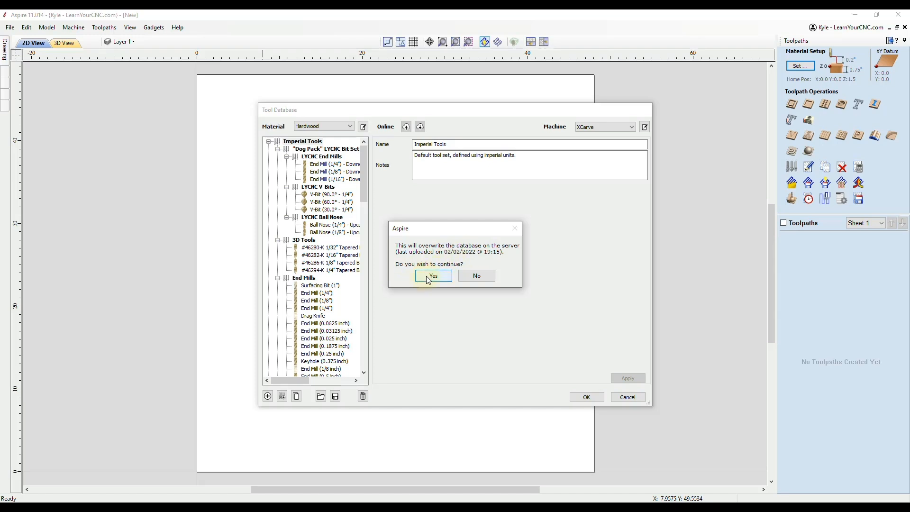
Step: Confirm overwriting the server's tool database and dismiss the upload success message
{"action": "left_click", "coordinate": [432, 276]}
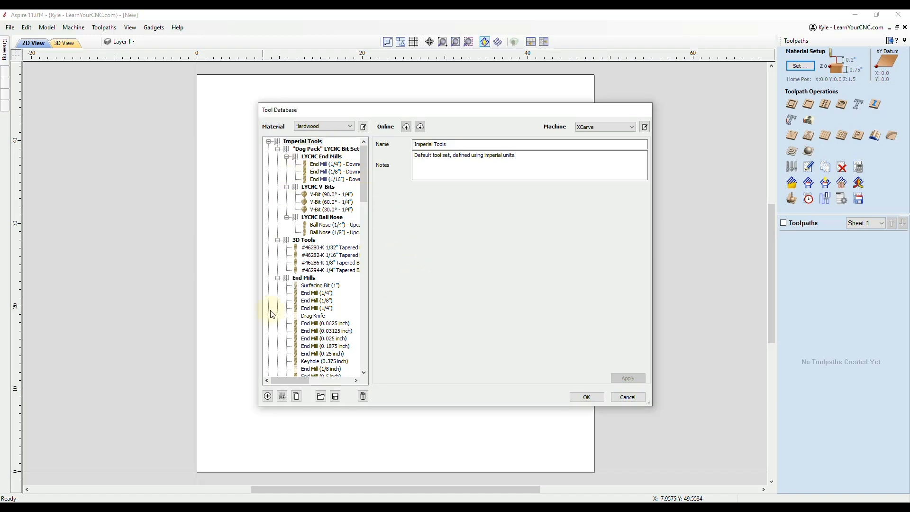
{"action": "left_click", "coordinate": [419, 126]}
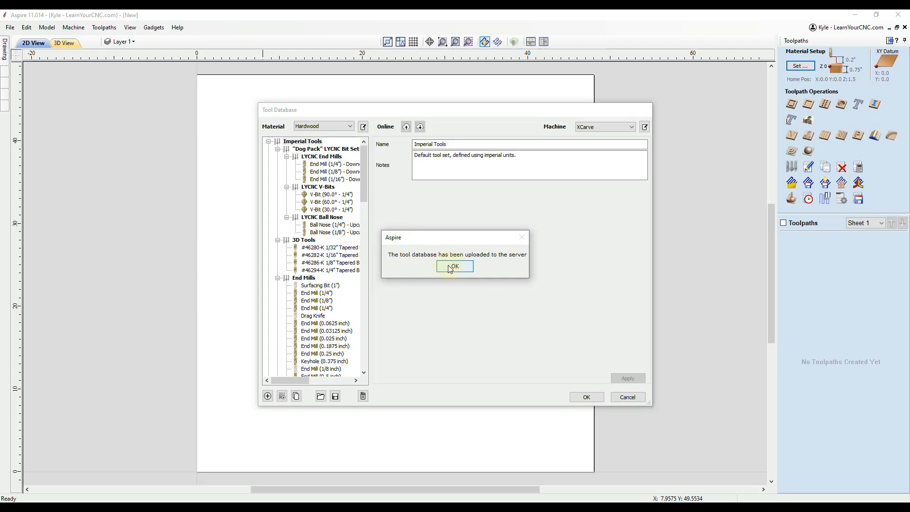
{"action": "left_click", "coordinate": [454, 266]}
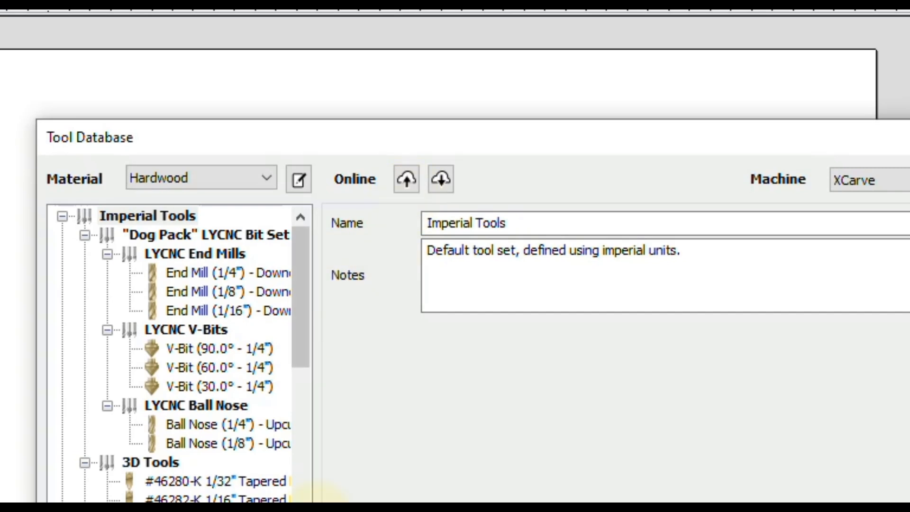
{"action": "mouse_move", "coordinate": [396, 444]}
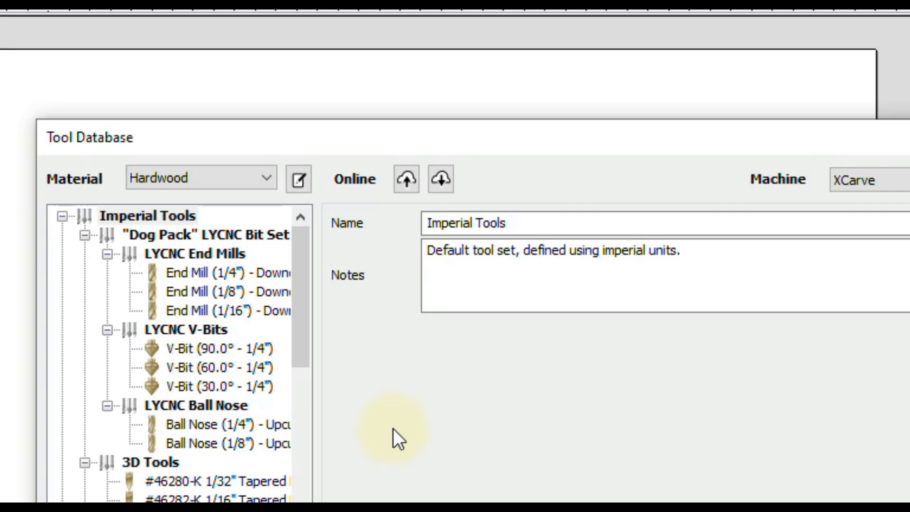
{"action": "mouse_move", "coordinate": [439, 178]}
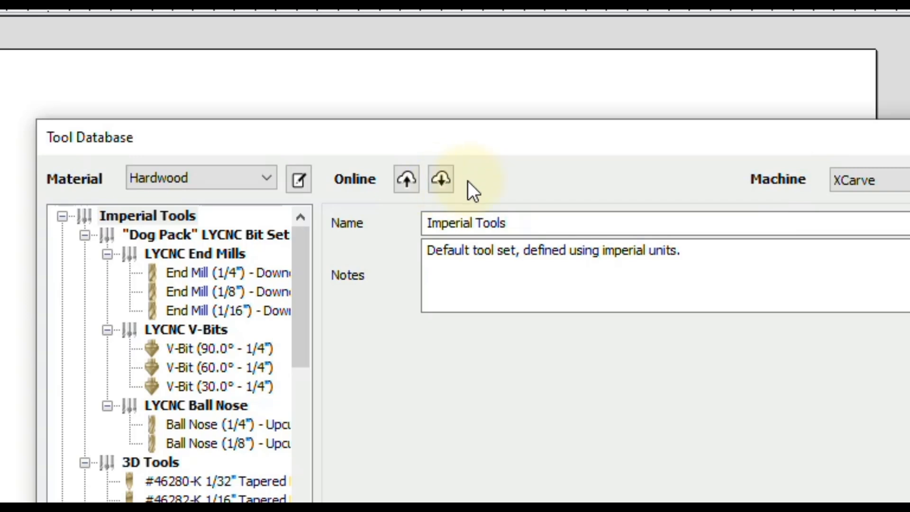
{"action": "mouse_move", "coordinate": [307, 253]}
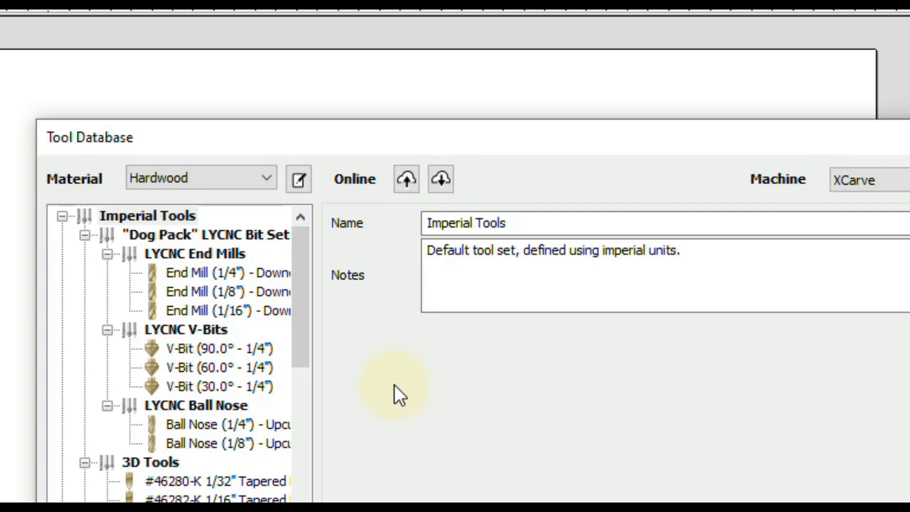
{"action": "mouse_move", "coordinate": [441, 180]}
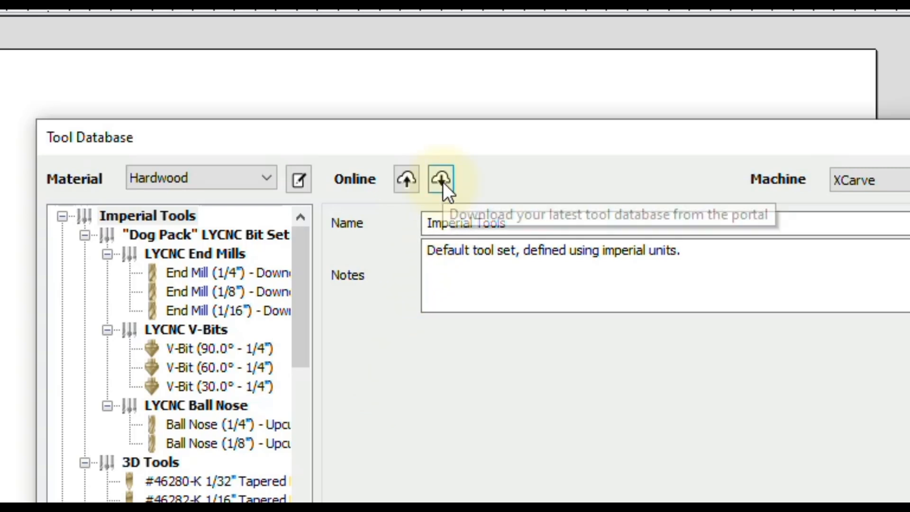
{"action": "mouse_move", "coordinate": [388, 339]}
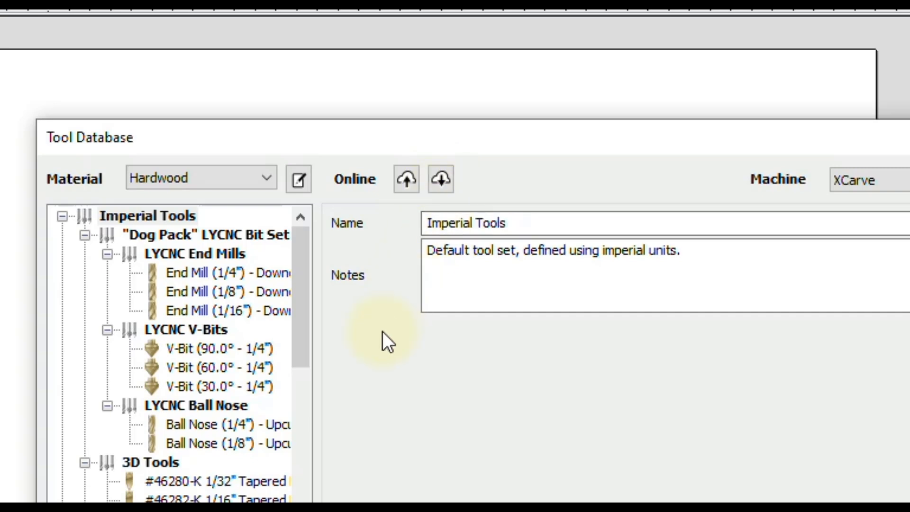
{"action": "mouse_move", "coordinate": [395, 345]}
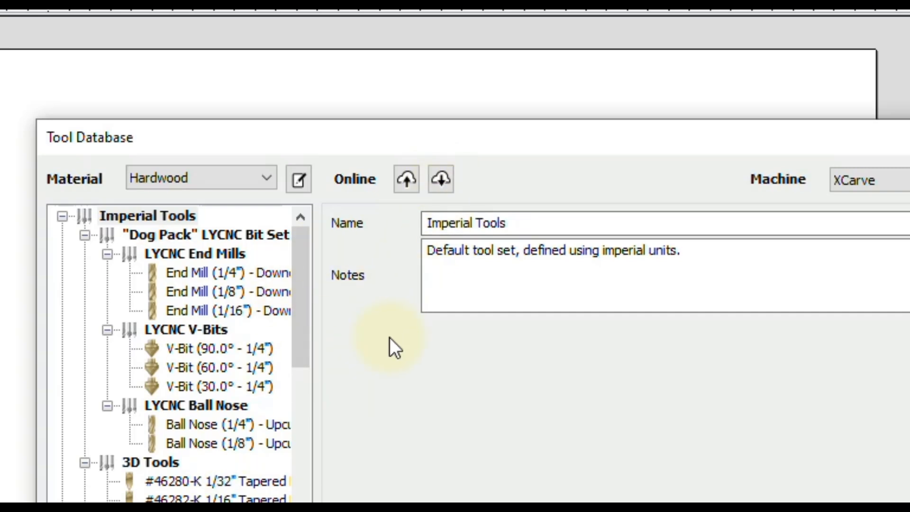
{"action": "mouse_move", "coordinate": [406, 232]}
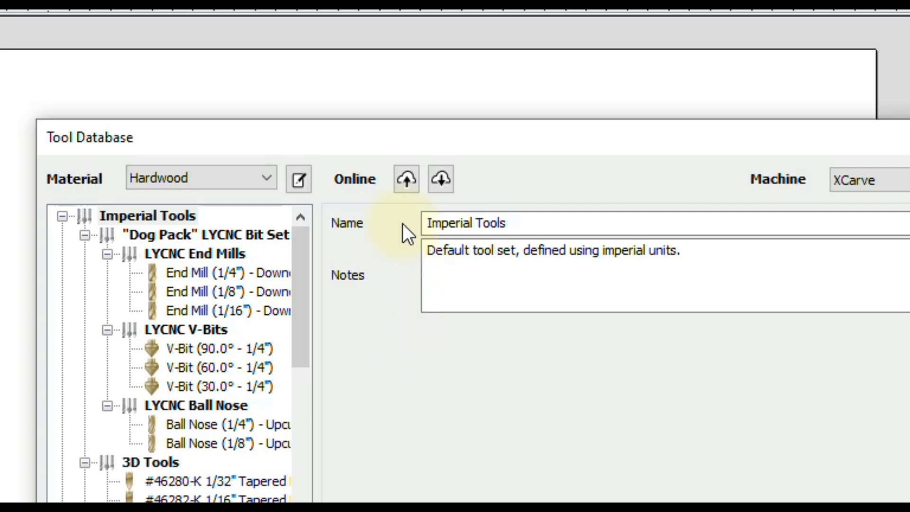
{"action": "mouse_move", "coordinate": [411, 215]}
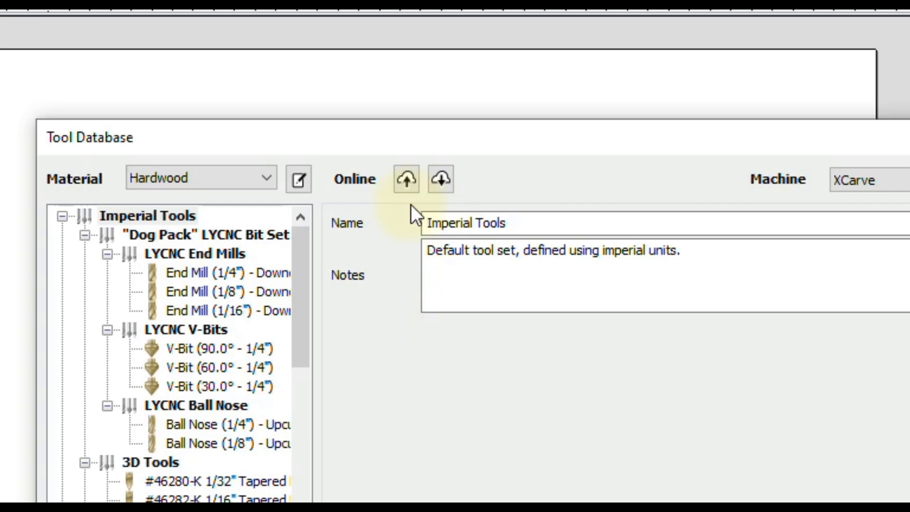
{"action": "mouse_move", "coordinate": [406, 217]}
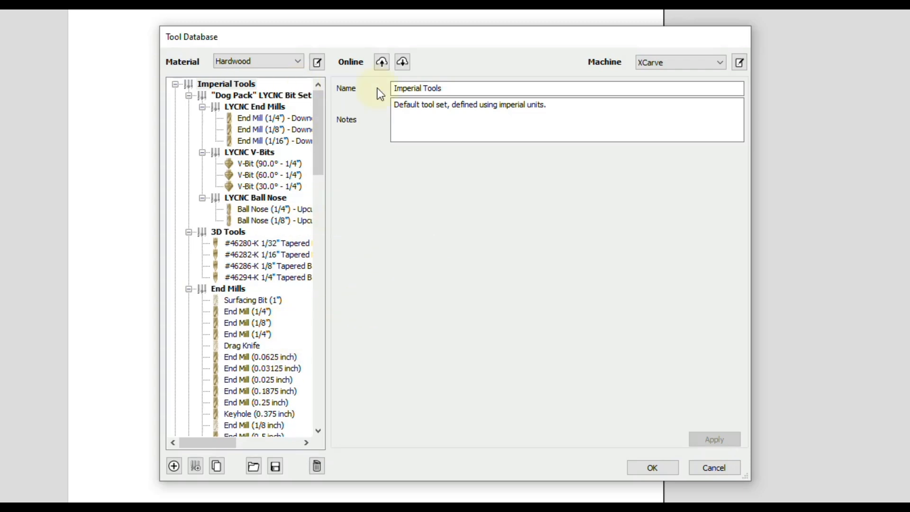
{"action": "mouse_move", "coordinate": [255, 85]}
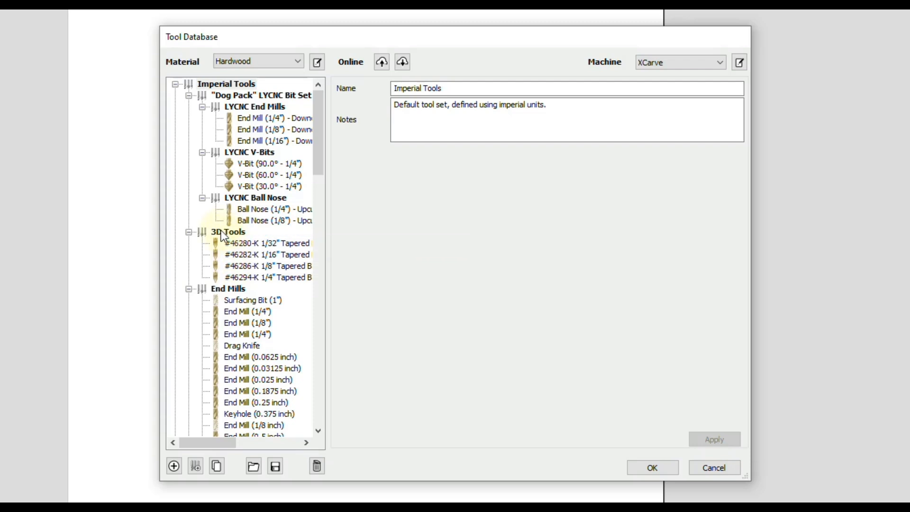
{"action": "left_click", "coordinate": [229, 232]}
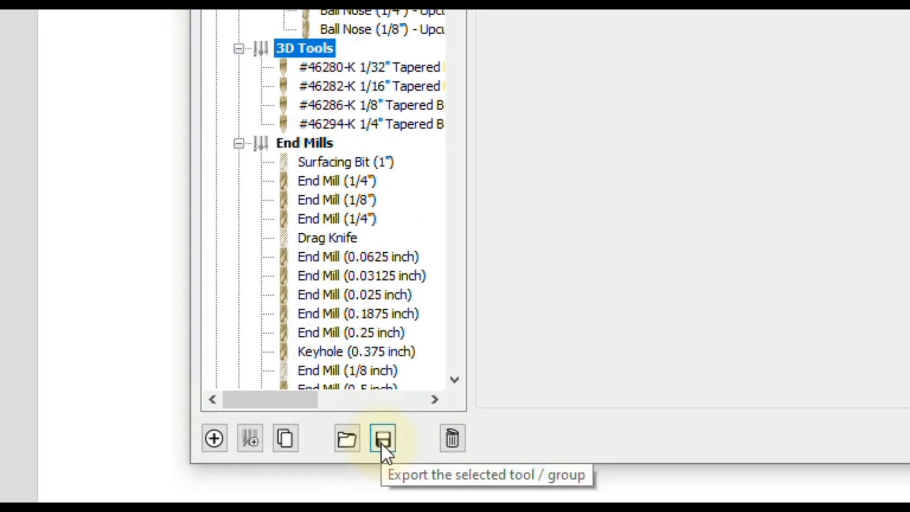
{"action": "mouse_move", "coordinate": [286, 124]}
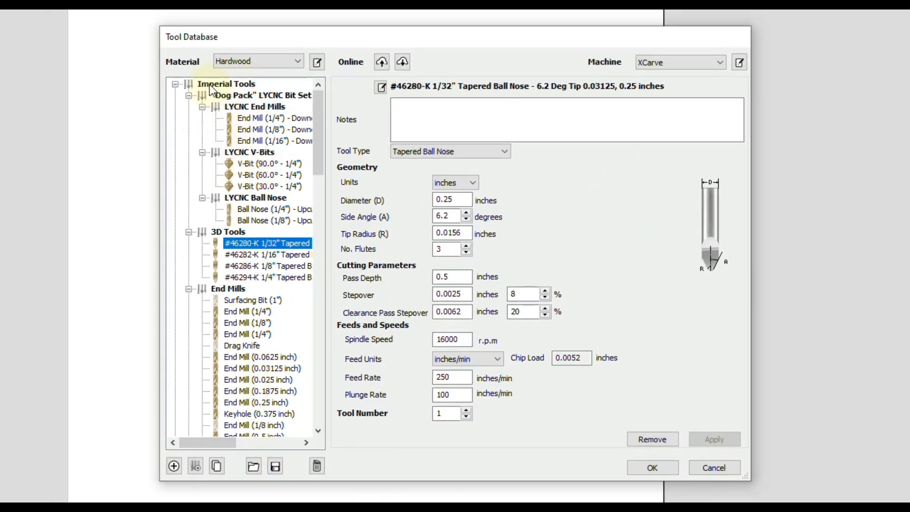
{"action": "left_click", "coordinate": [226, 84]}
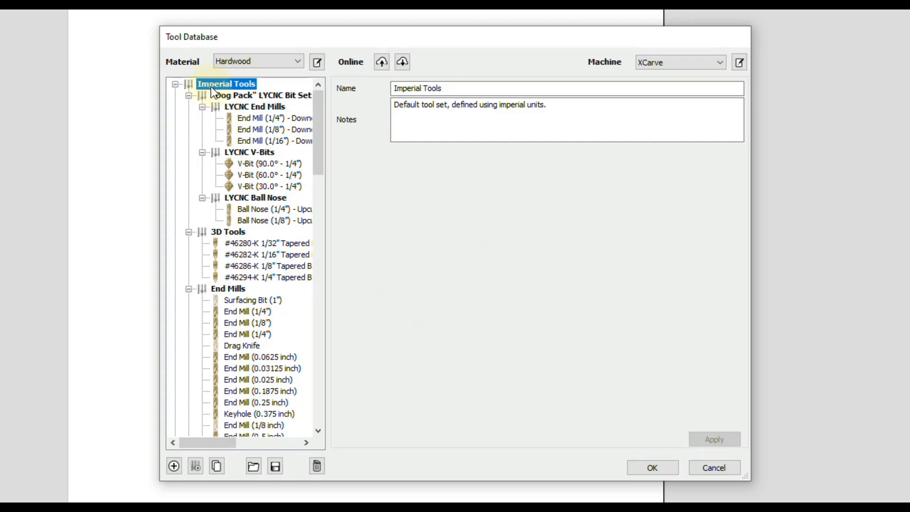
{"action": "scroll", "scroll_direction": "down", "scroll_amount": 3}
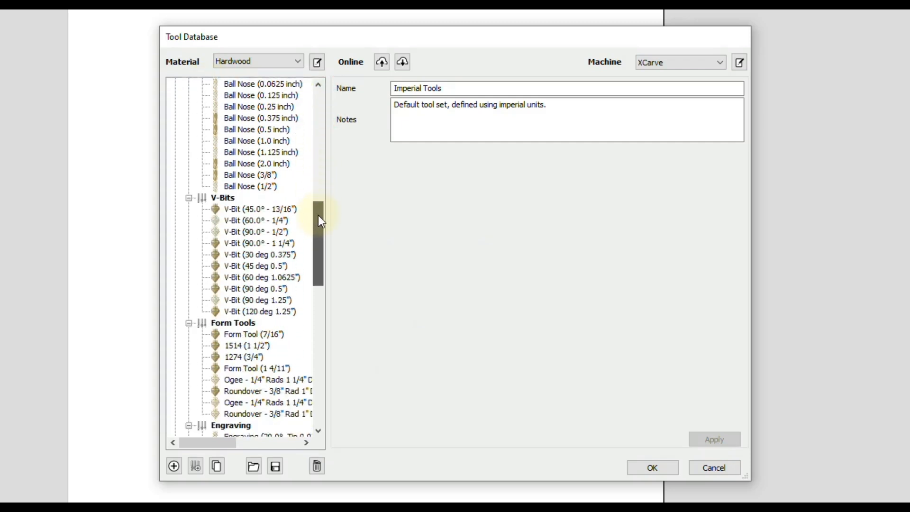
{"action": "scroll", "scroll_direction": "down", "scroll_amount": 3}
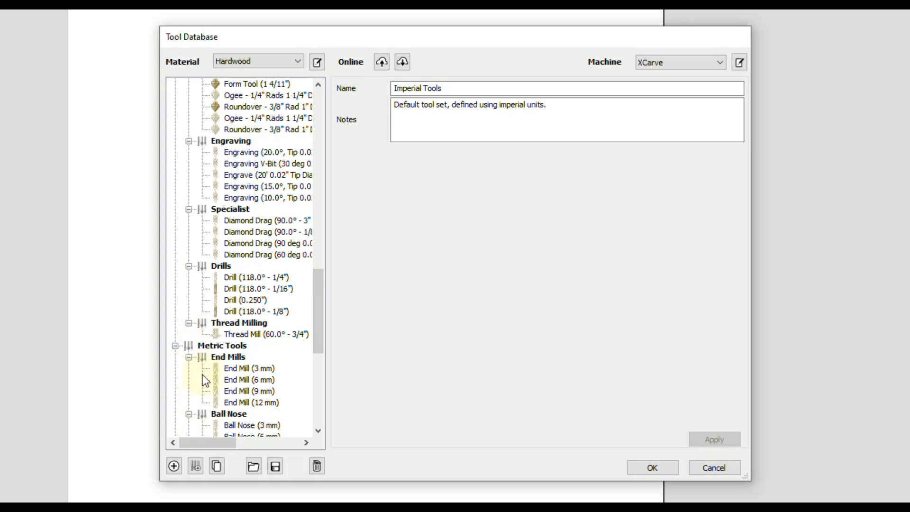
{"action": "scroll", "scroll_direction": "down", "scroll_amount": 3}
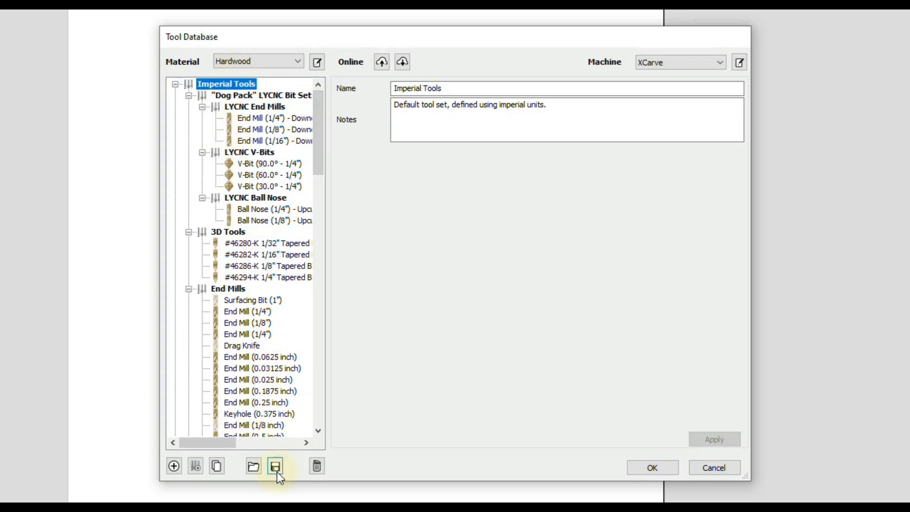
Step: Start exporting the Imperial Tools group to a file, then cancel and close the database
{"action": "left_click", "coordinate": [277, 466]}
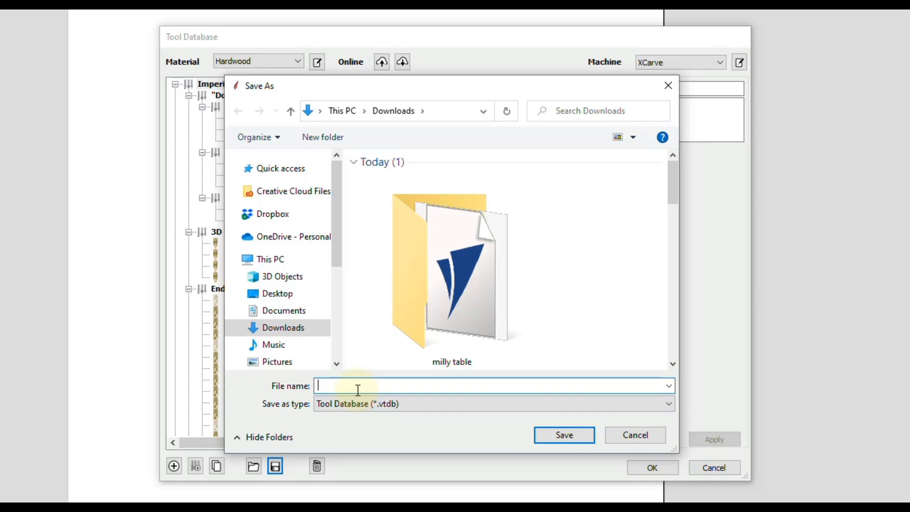
{"action": "left_click", "coordinate": [636, 435]}
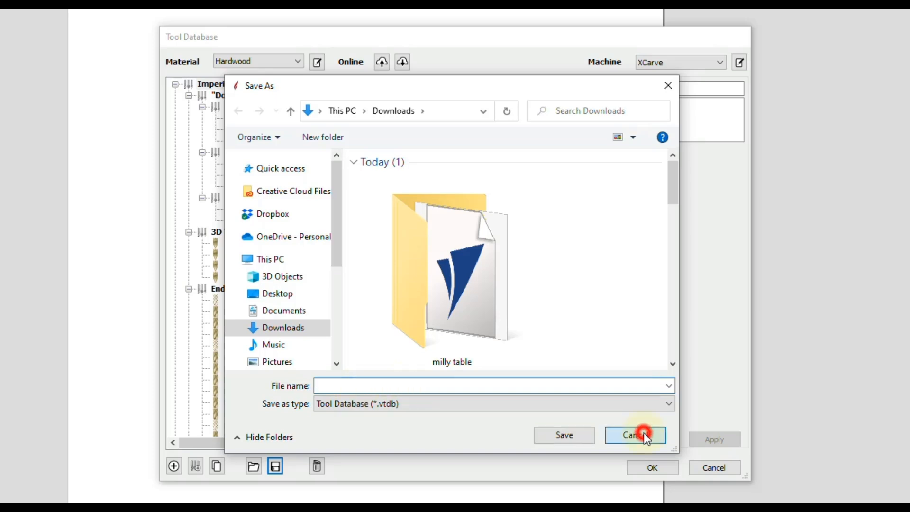
{"action": "left_click", "coordinate": [635, 435]}
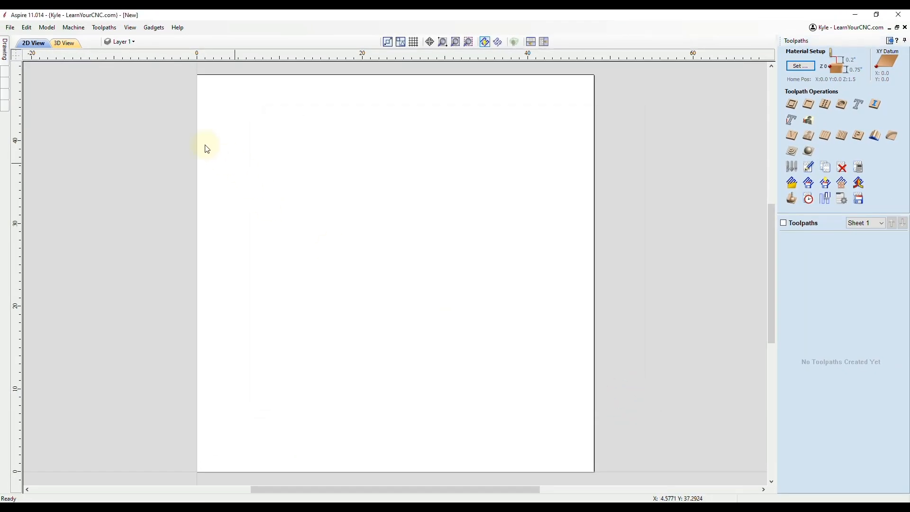
Step: Open the application data folder from the File menu and enter the ToolDatabase folder
{"action": "left_click", "coordinate": [10, 28]}
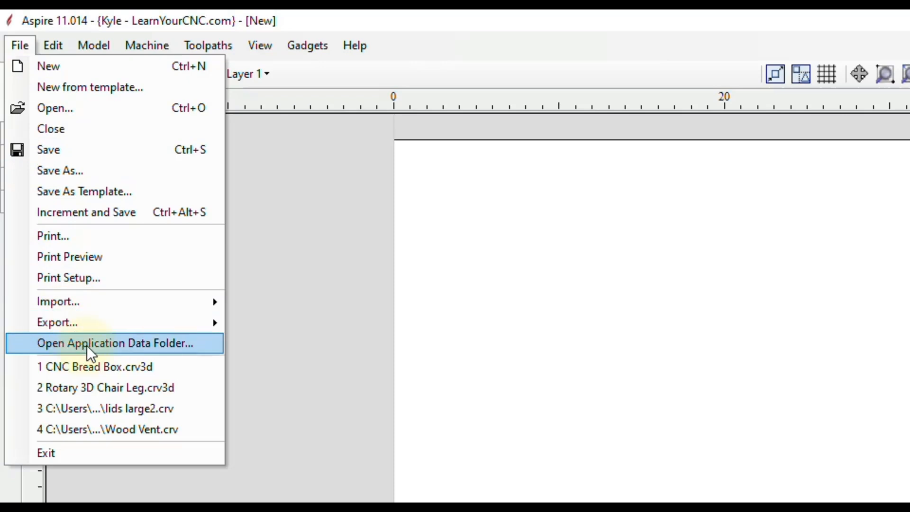
{"action": "left_click", "coordinate": [114, 343]}
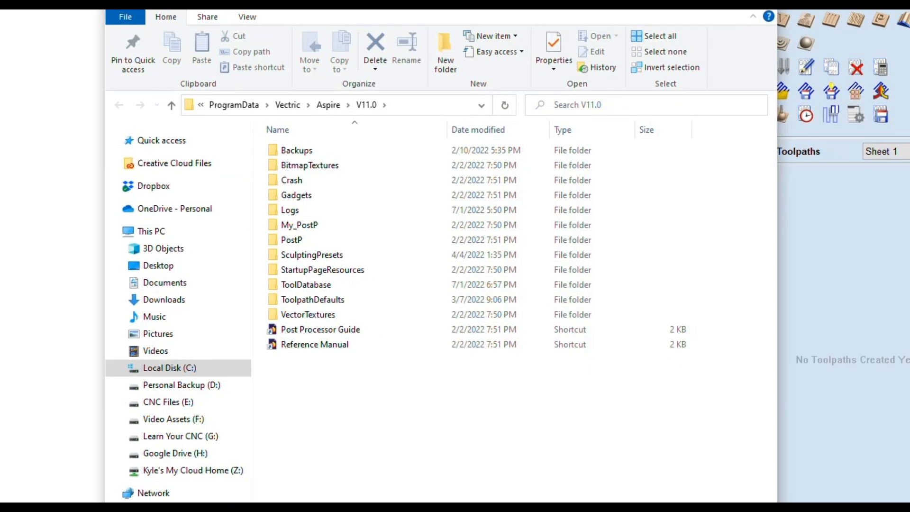
{"action": "left_click", "coordinate": [305, 284]}
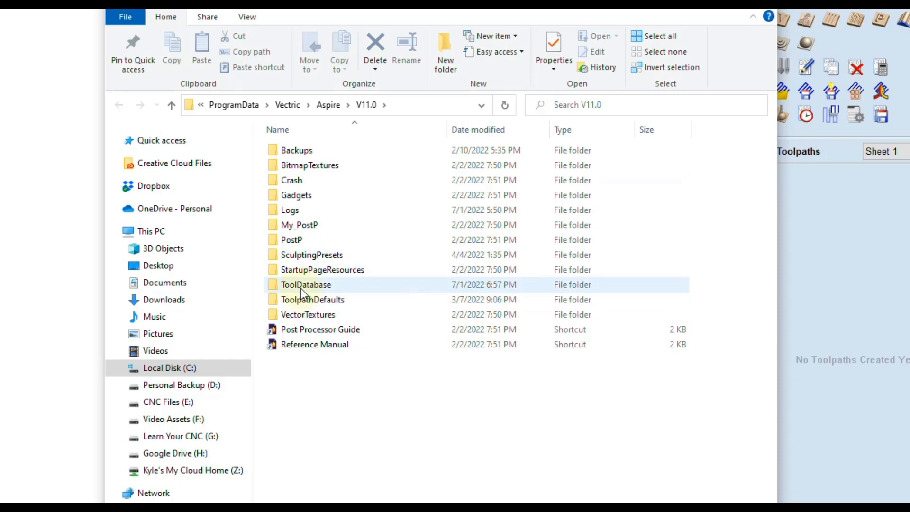
{"action": "double_click", "coordinate": [305, 285]}
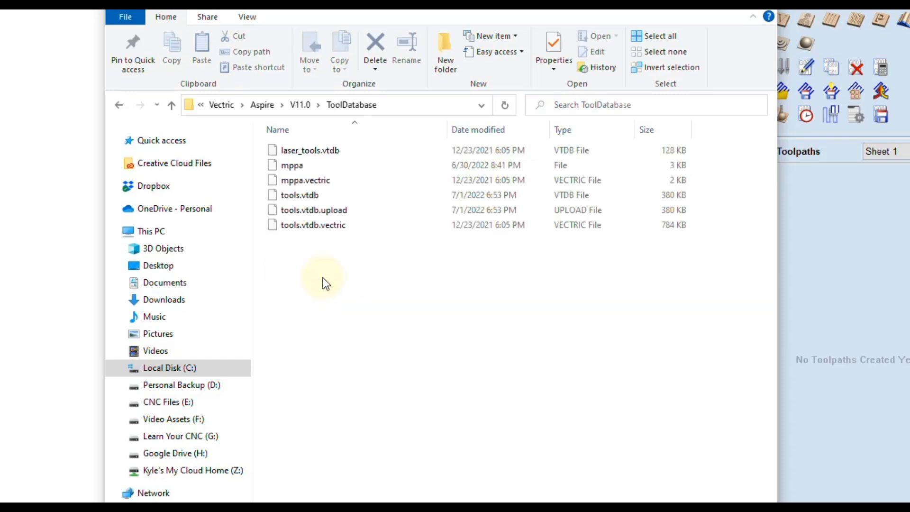
{"action": "left_click", "coordinate": [313, 210]}
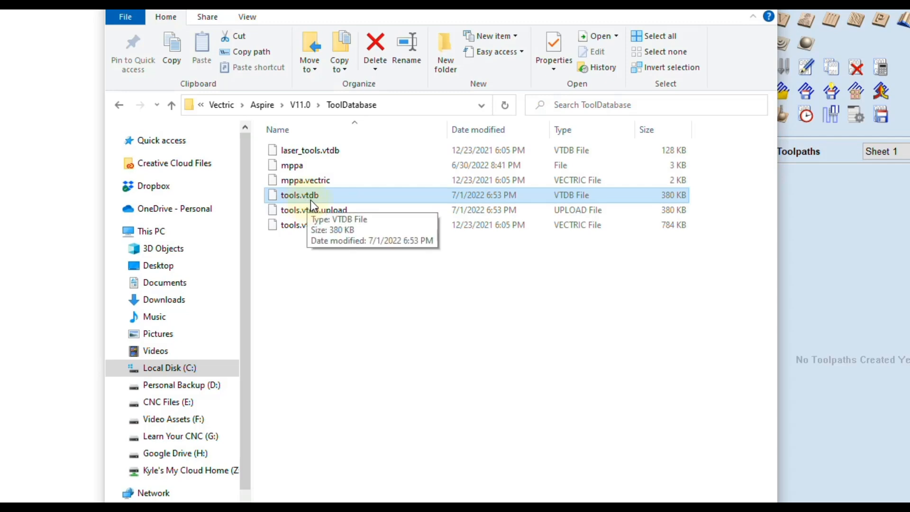
{"action": "mouse_move", "coordinate": [324, 202]}
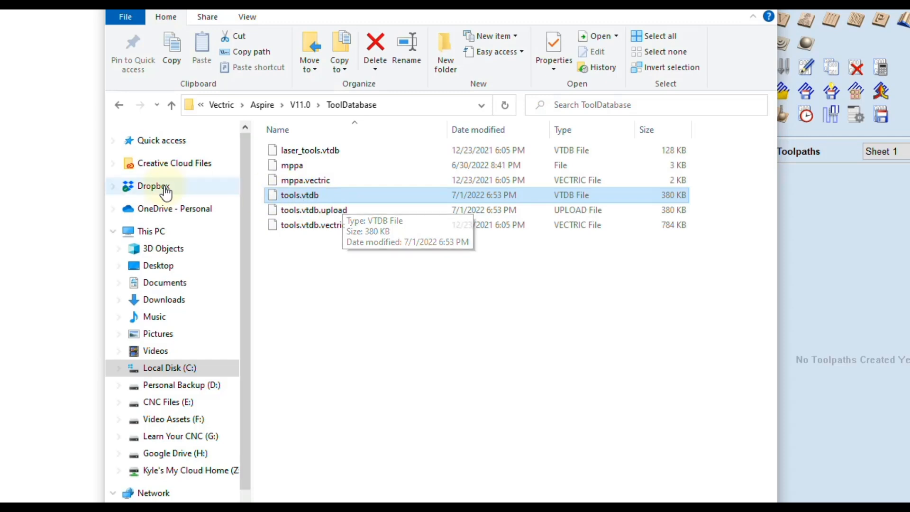
{"action": "mouse_move", "coordinate": [346, 316]}
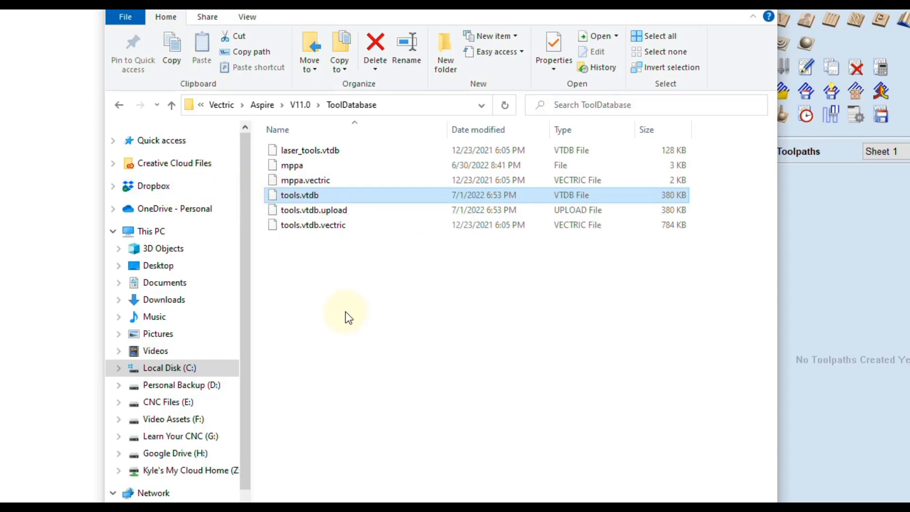
{"action": "mouse_move", "coordinate": [312, 197]}
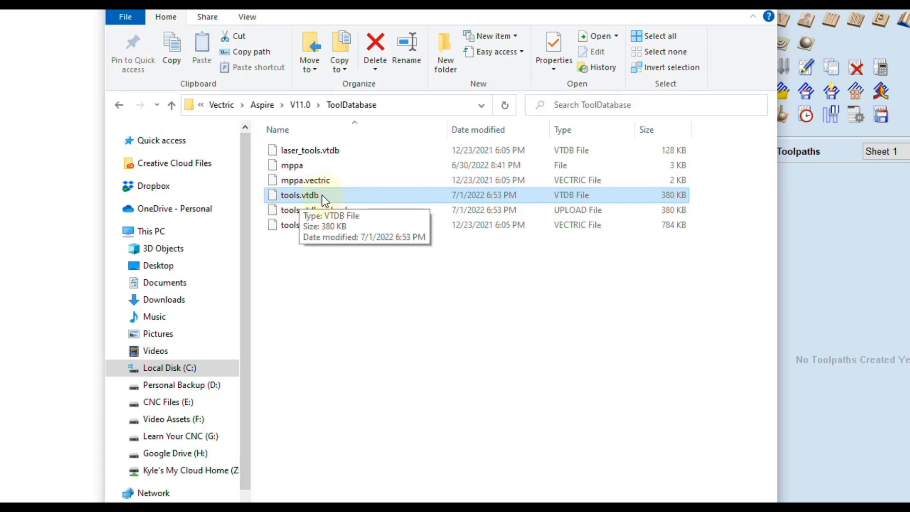
{"action": "mouse_move", "coordinate": [374, 288]}
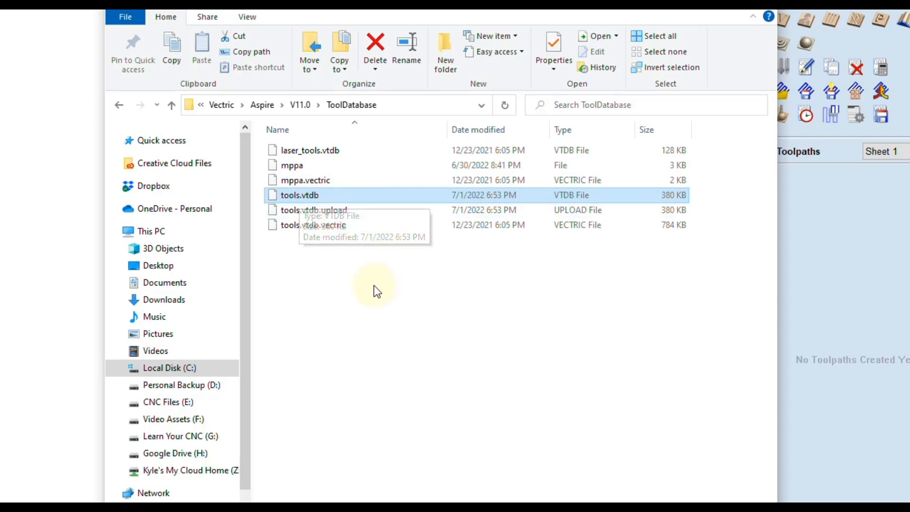
{"action": "mouse_move", "coordinate": [359, 299]}
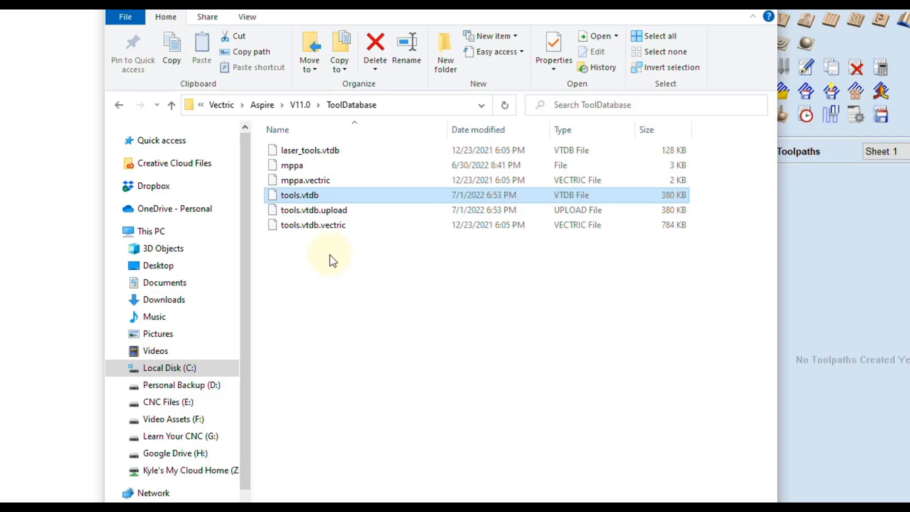
{"action": "mouse_move", "coordinate": [292, 200]}
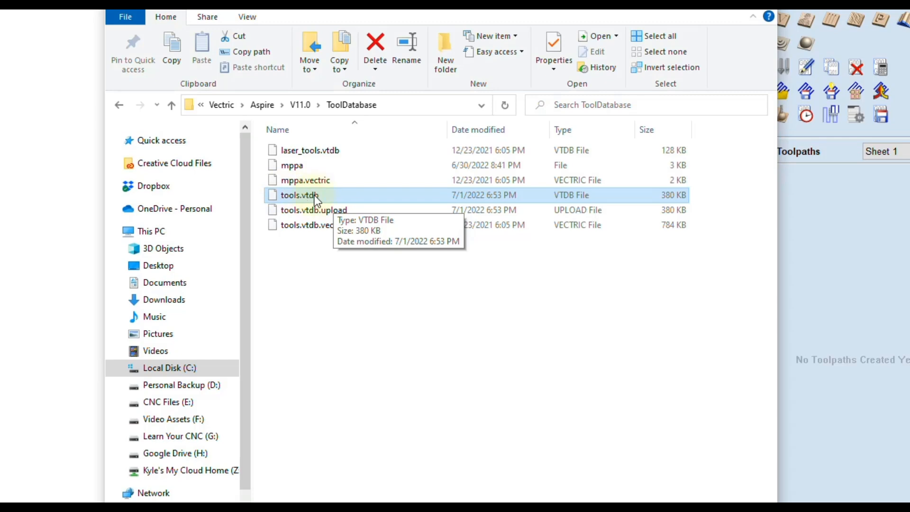
{"action": "left_click", "coordinate": [313, 224]}
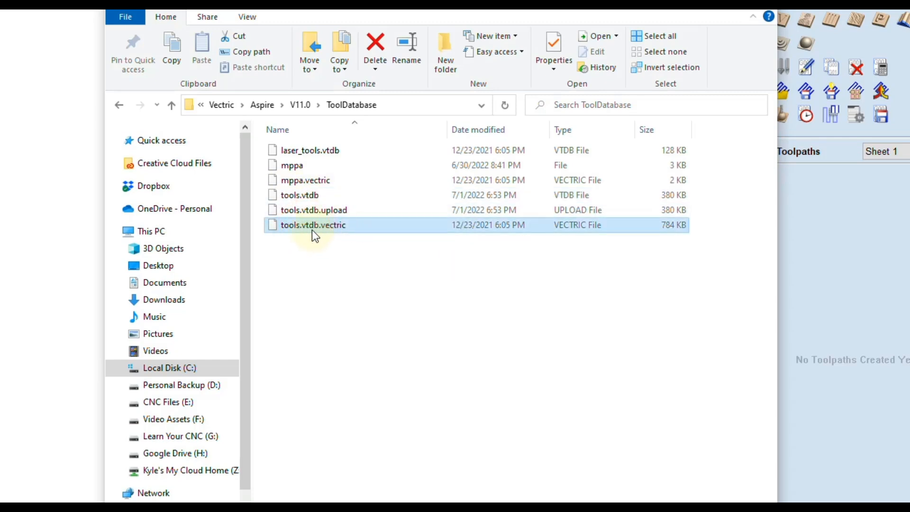
{"action": "mouse_move", "coordinate": [316, 232]}
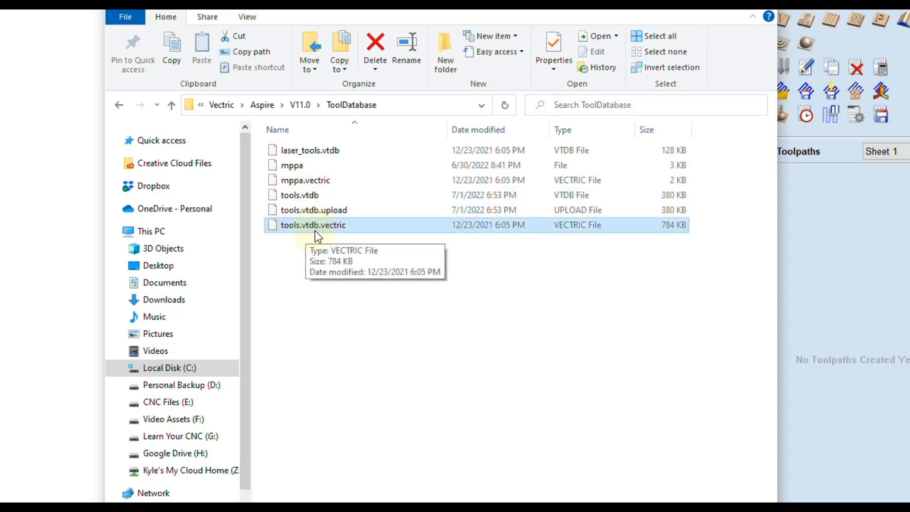
{"action": "mouse_move", "coordinate": [356, 237]}
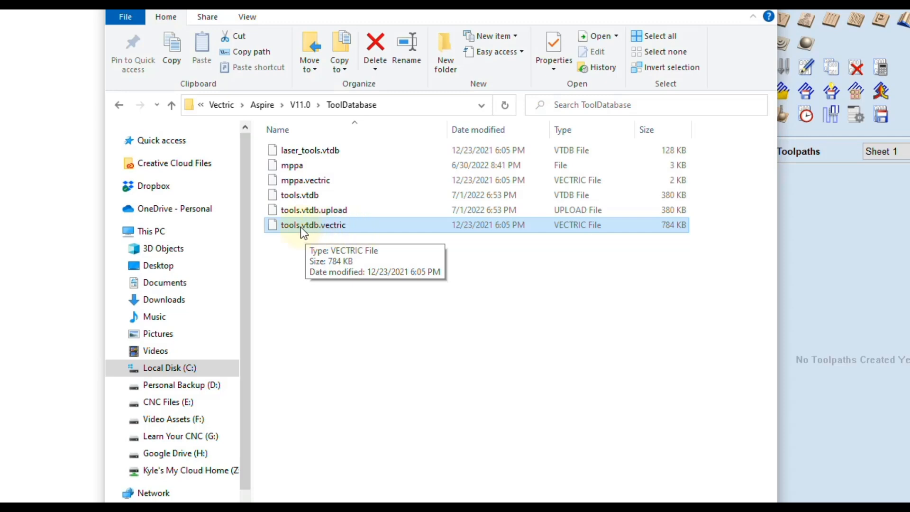
{"action": "mouse_move", "coordinate": [361, 228]}
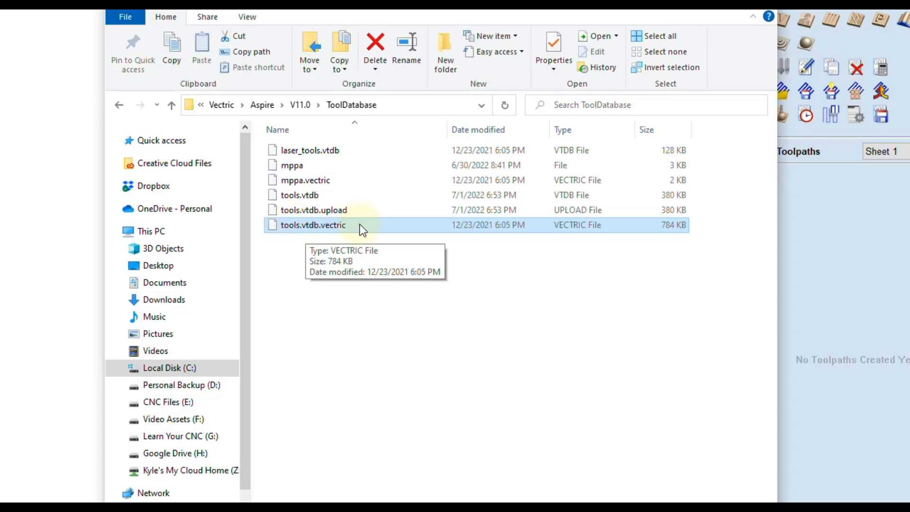
{"action": "mouse_move", "coordinate": [313, 234]}
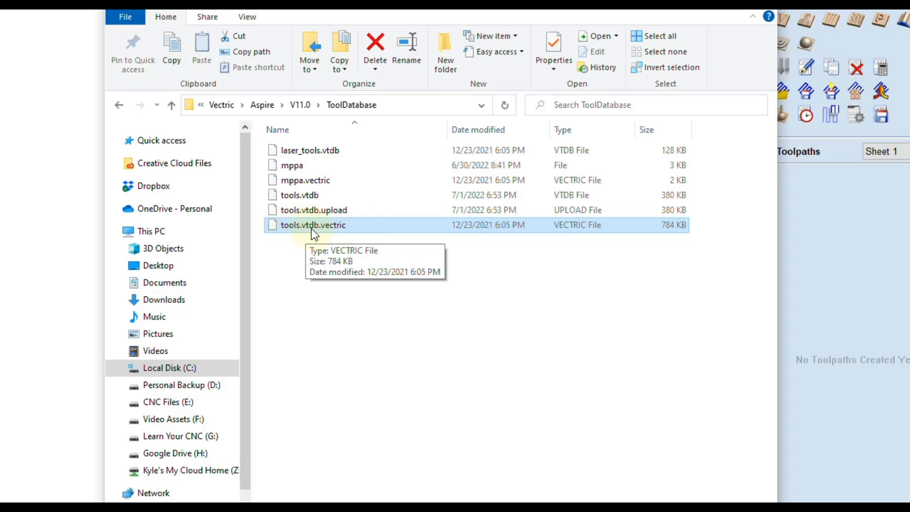
{"action": "right_click", "coordinate": [313, 225]}
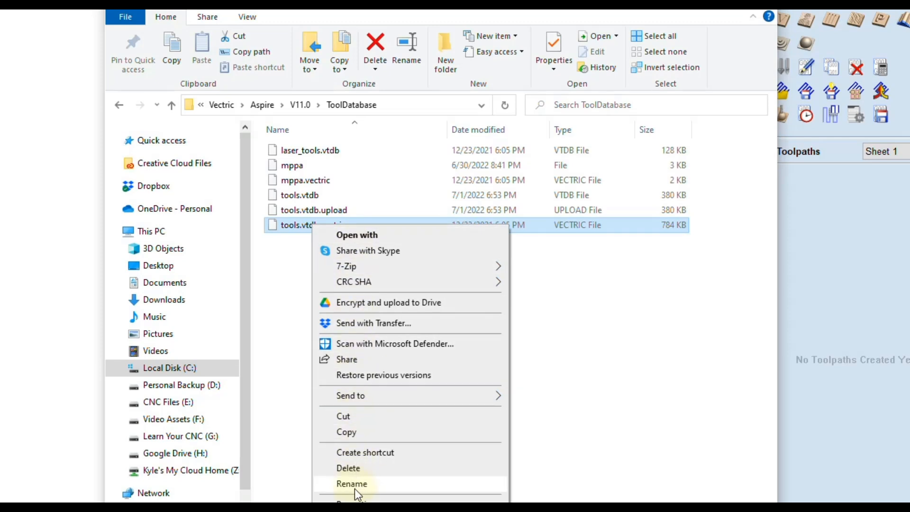
{"action": "left_click", "coordinate": [351, 483]}
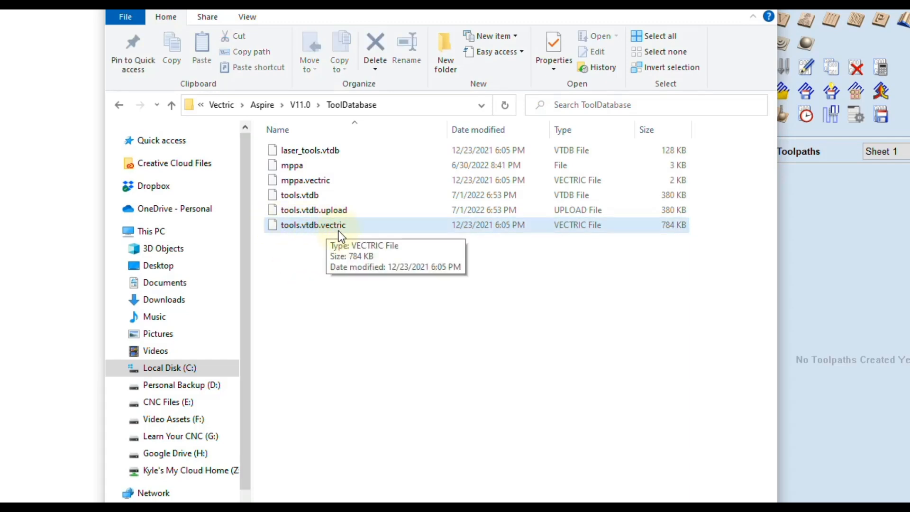
{"action": "mouse_move", "coordinate": [325, 231]}
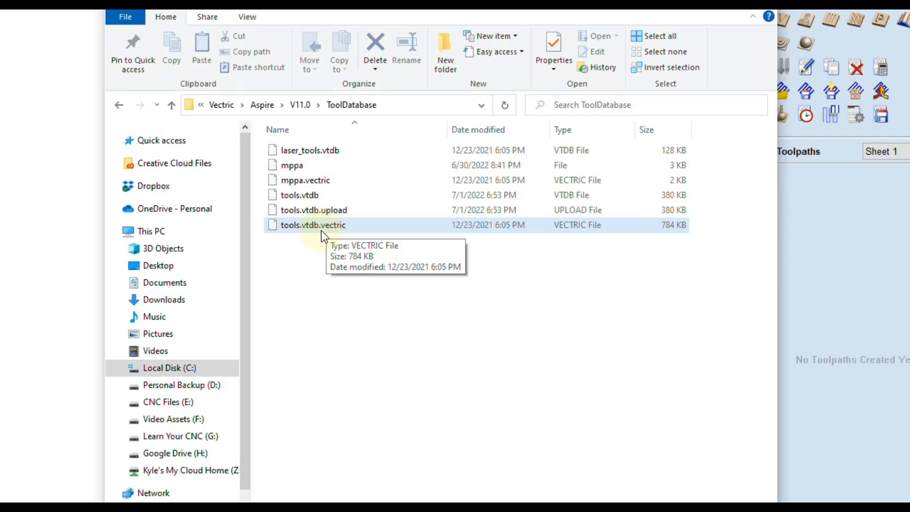
{"action": "mouse_move", "coordinate": [325, 232]}
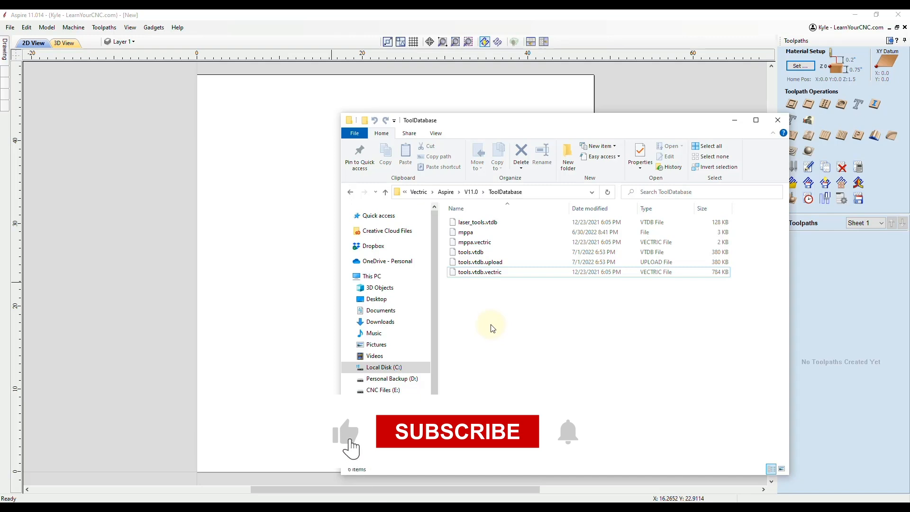
{"action": "left_click", "coordinate": [457, 431]}
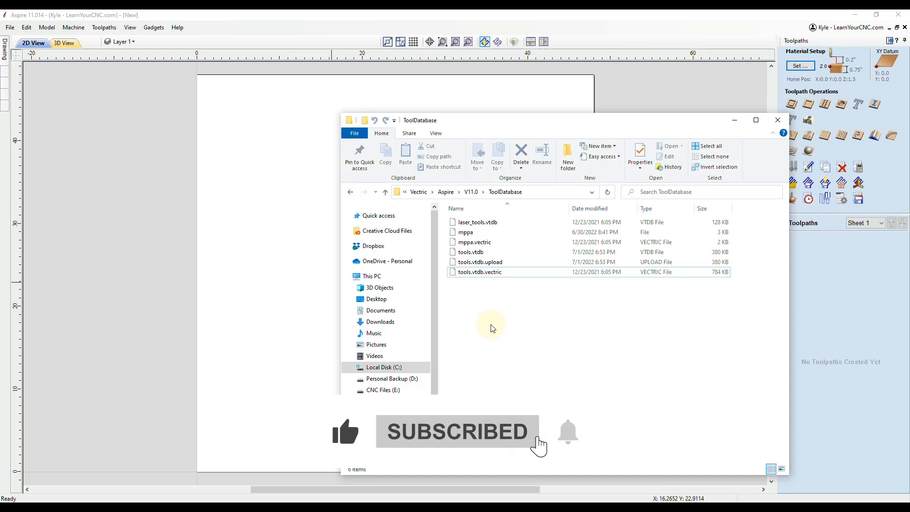